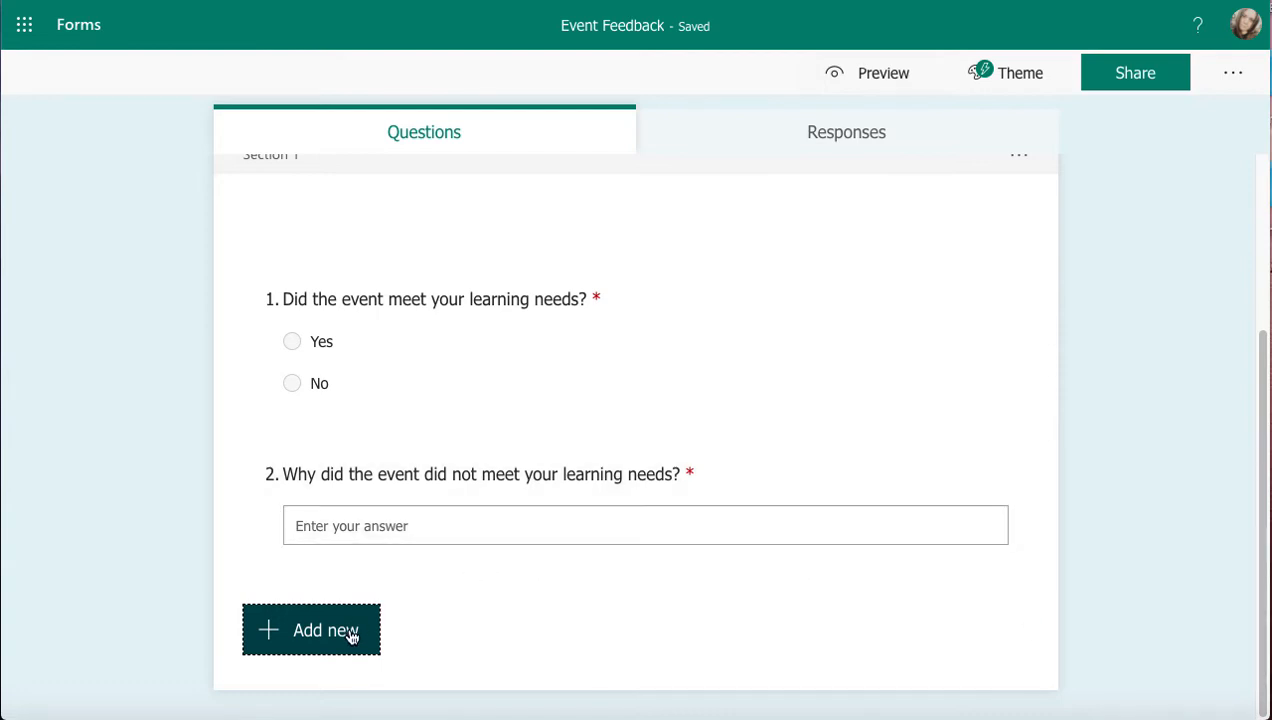
Step: Start a new question below the two existing Event Feedback questions
click(311, 630)
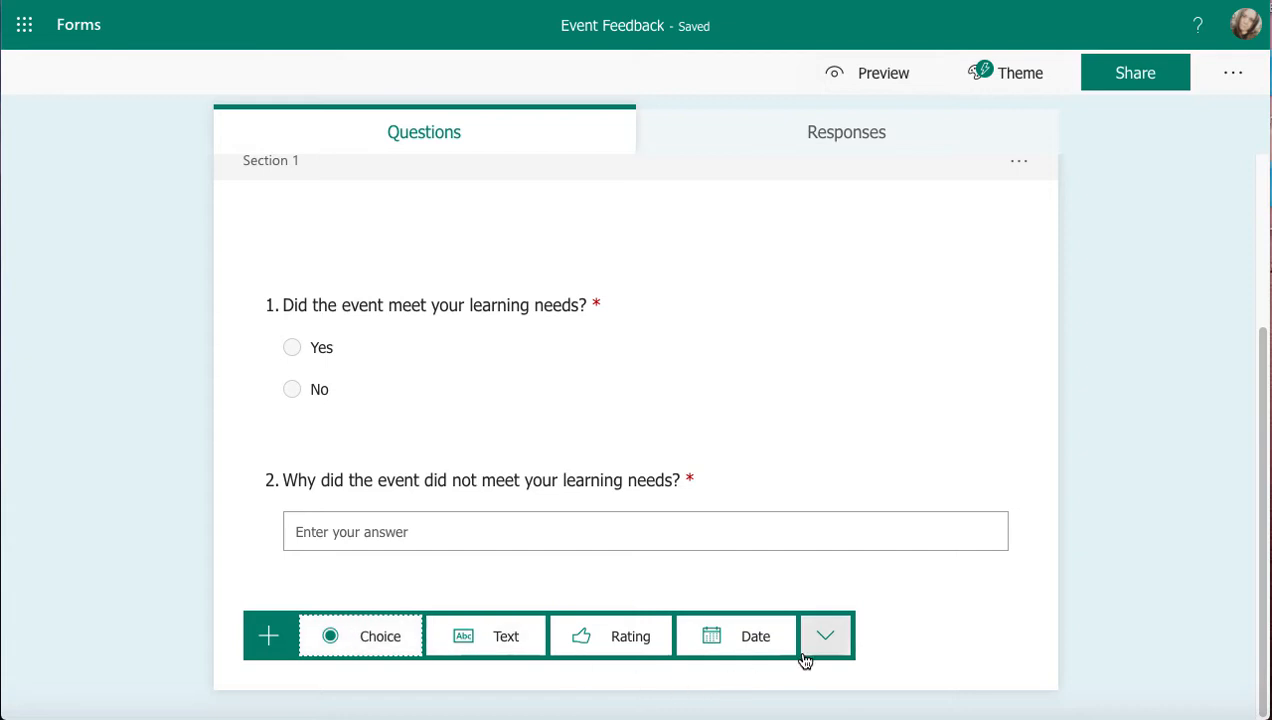
Step: Add a Ranking question titled 'Rank these in order'
click(825, 636)
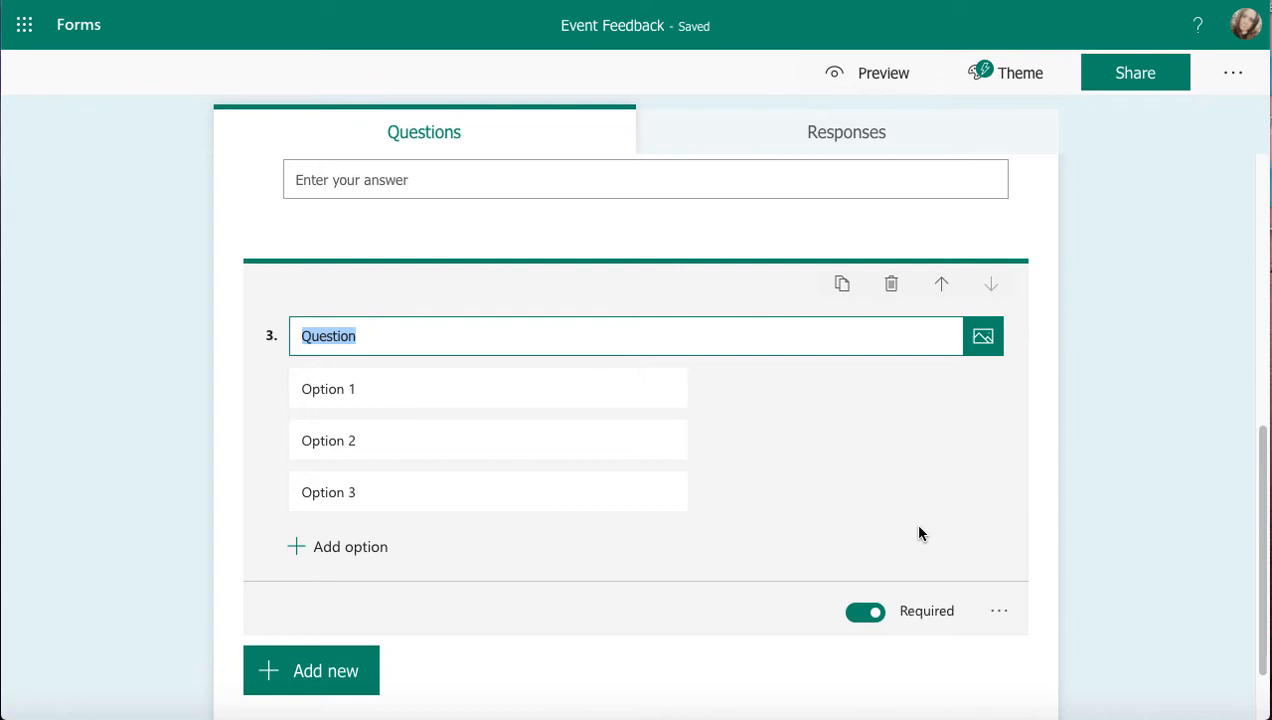
text(Rank these in order)
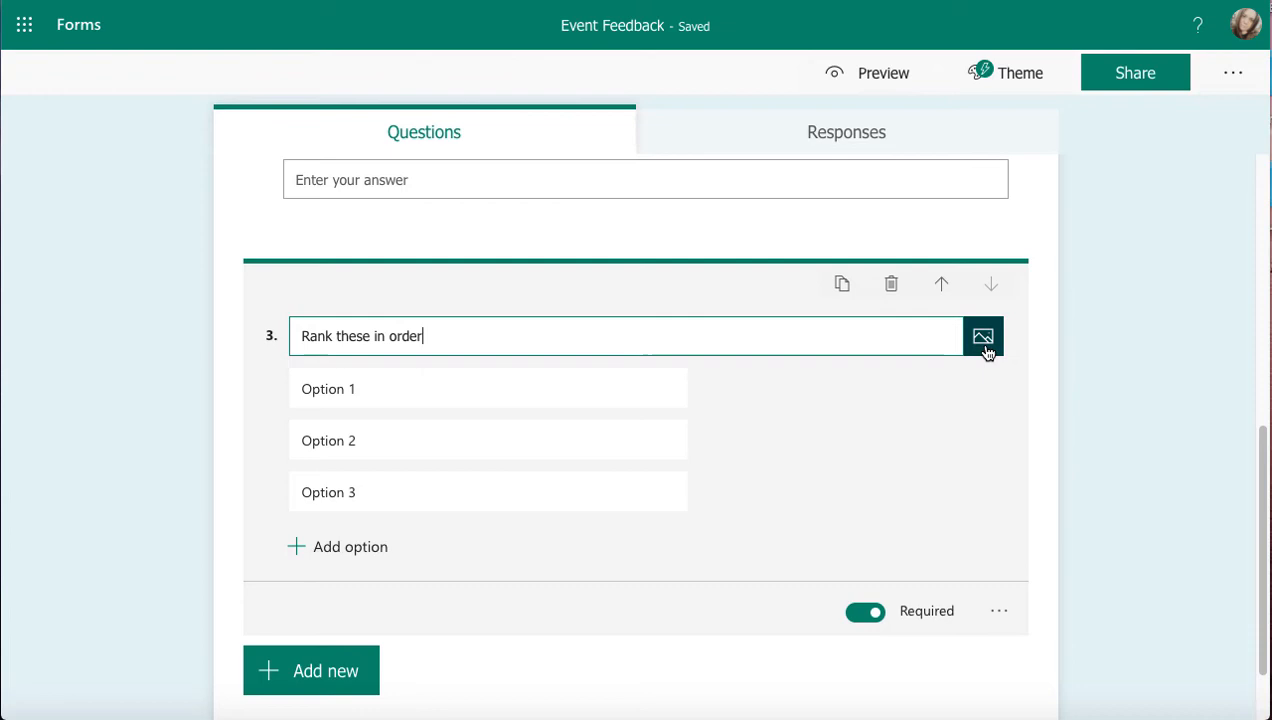
mouse_move(982, 336)
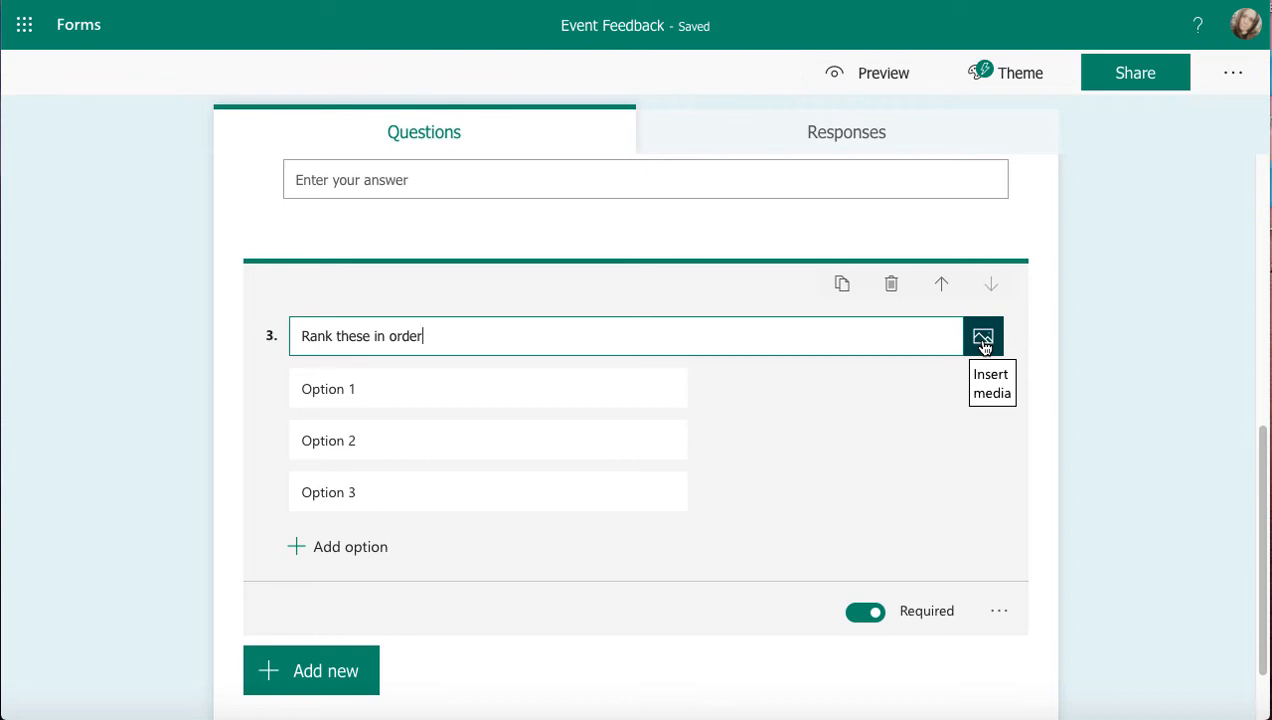
mouse_move(398, 362)
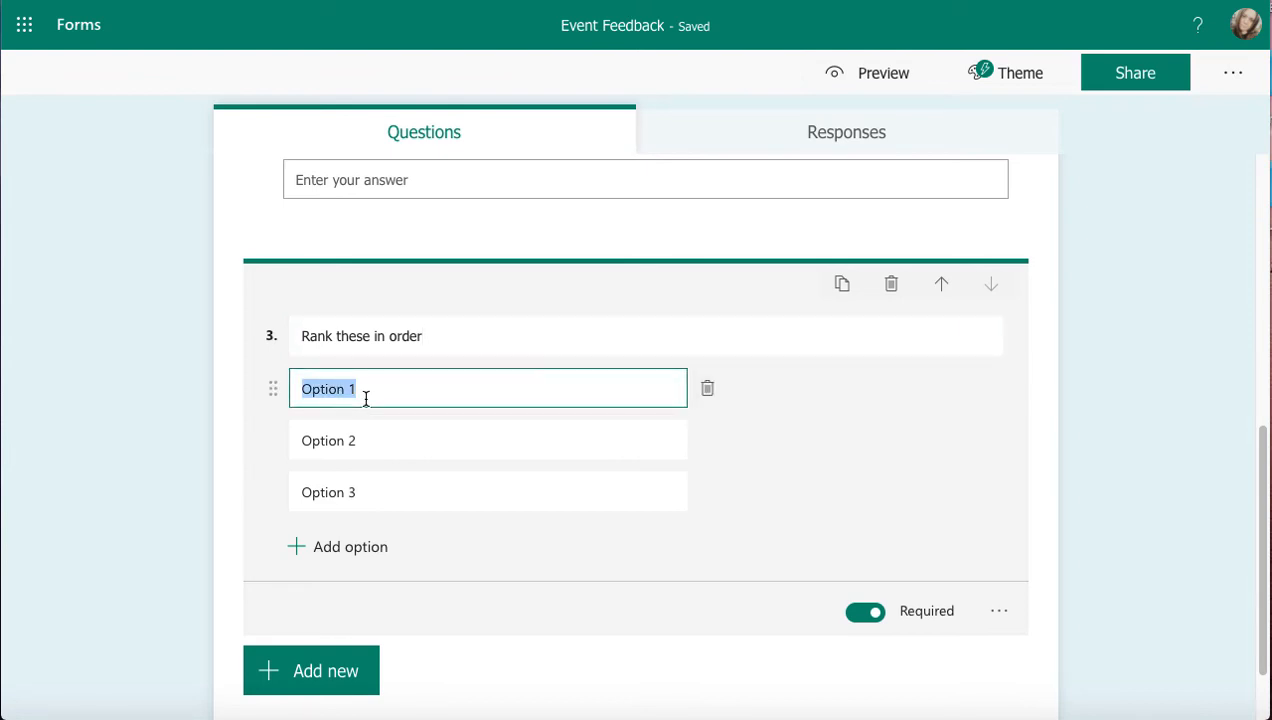
Step: Fill the three ranking options with Workshop, Introduction and Meet and greet
text(Worksh)
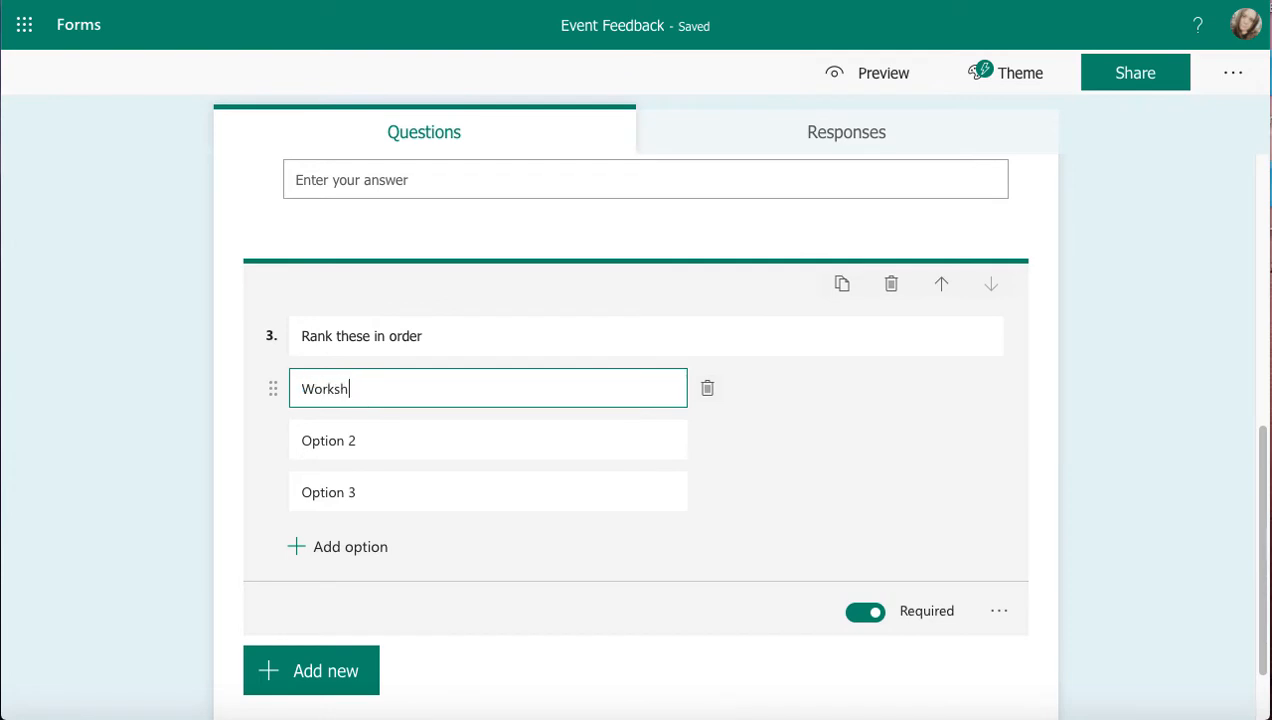
text(op)
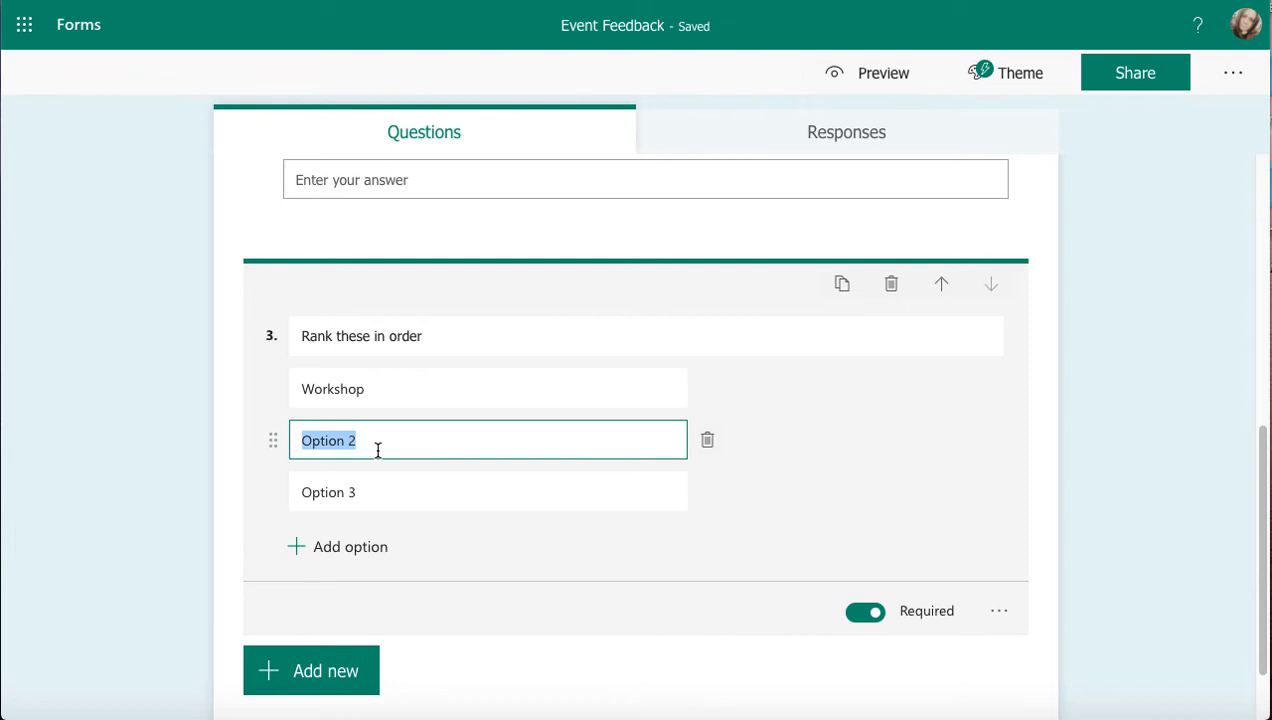
text(intro)
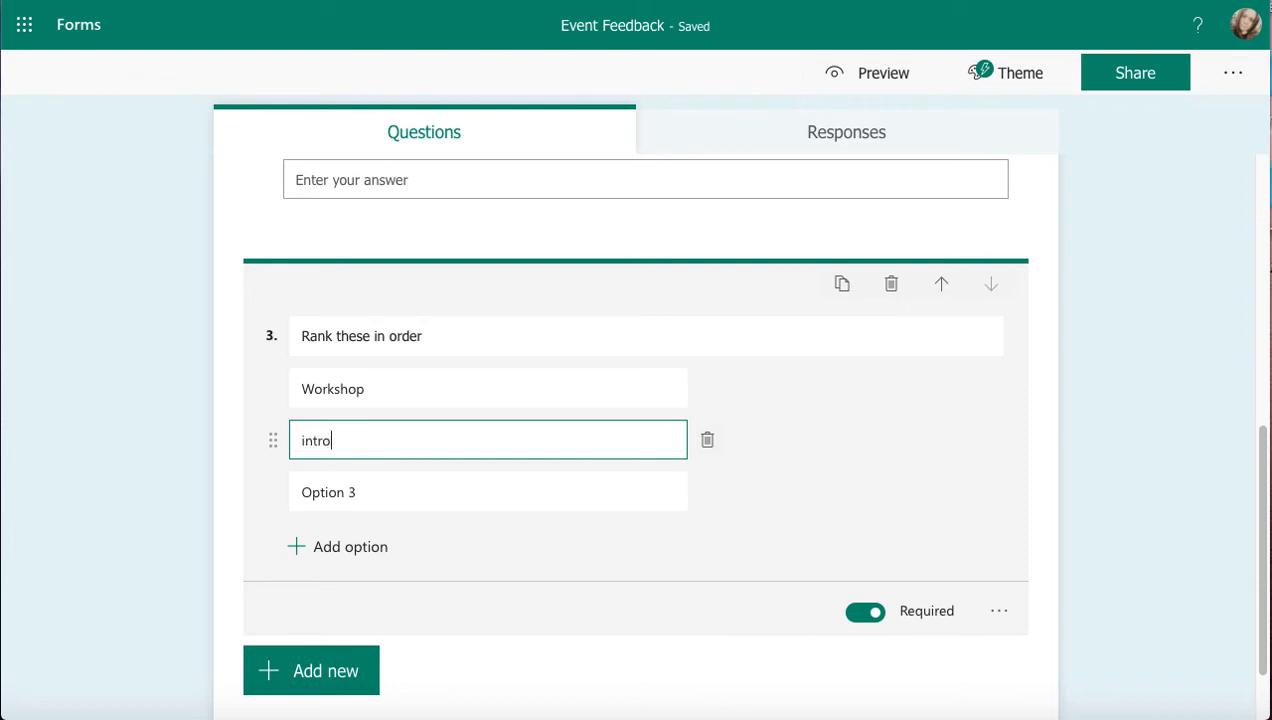
text(duction)
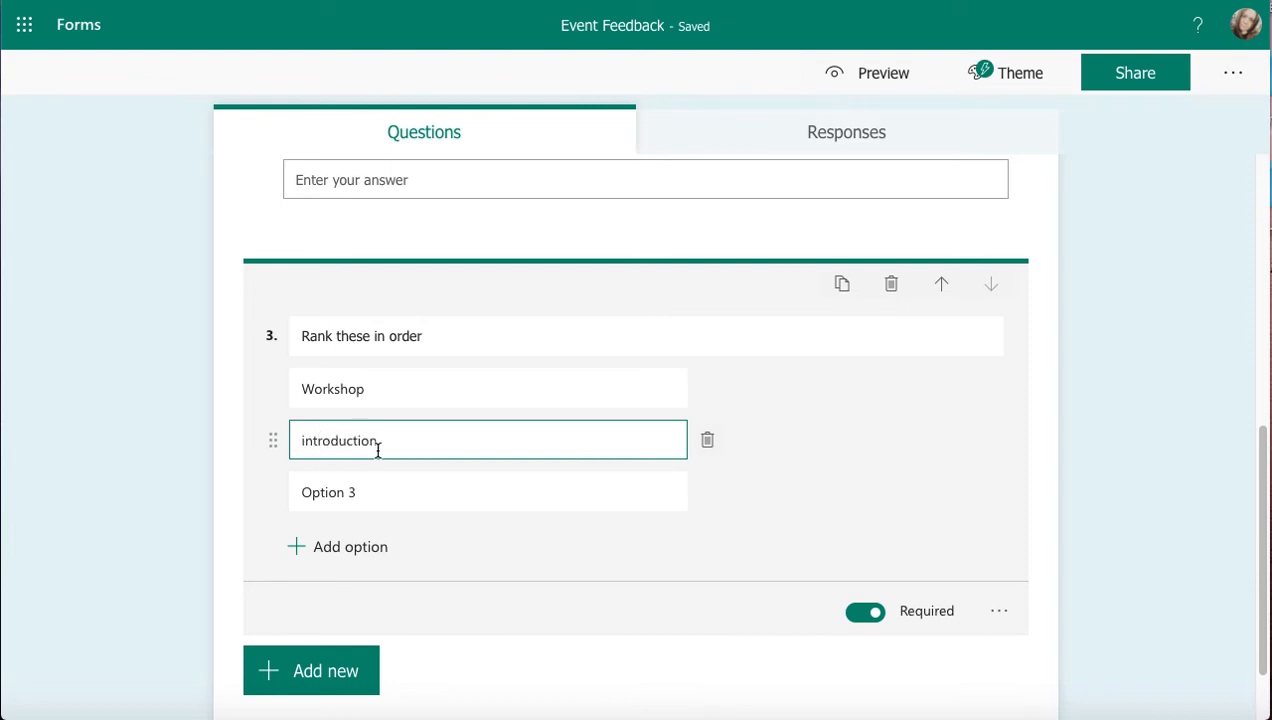
text(meet)
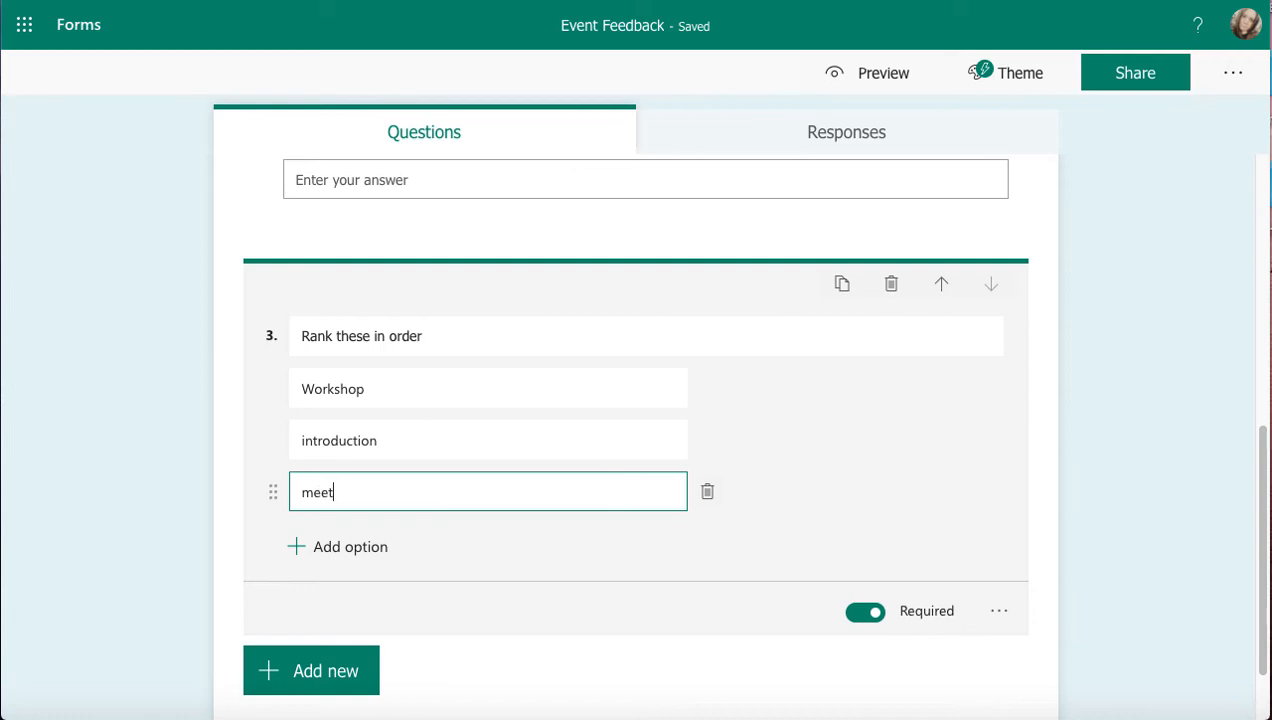
text(and greet)
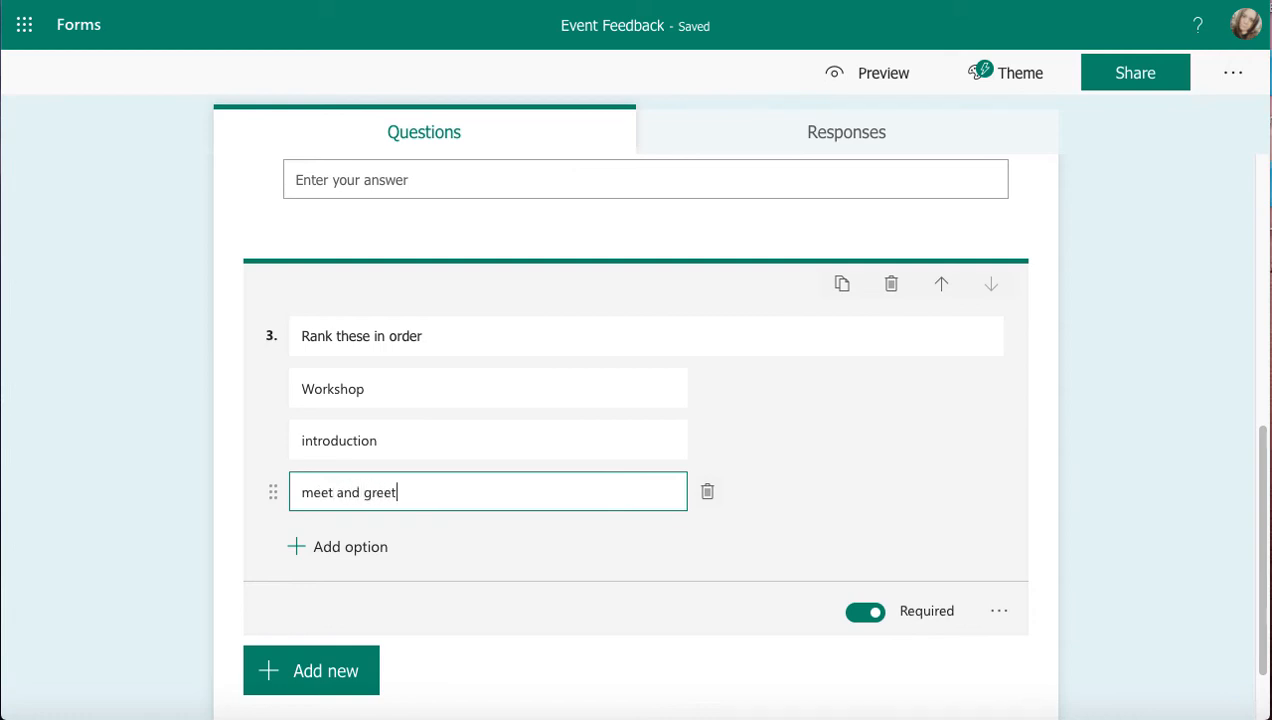
key(Backspace)
text(I)
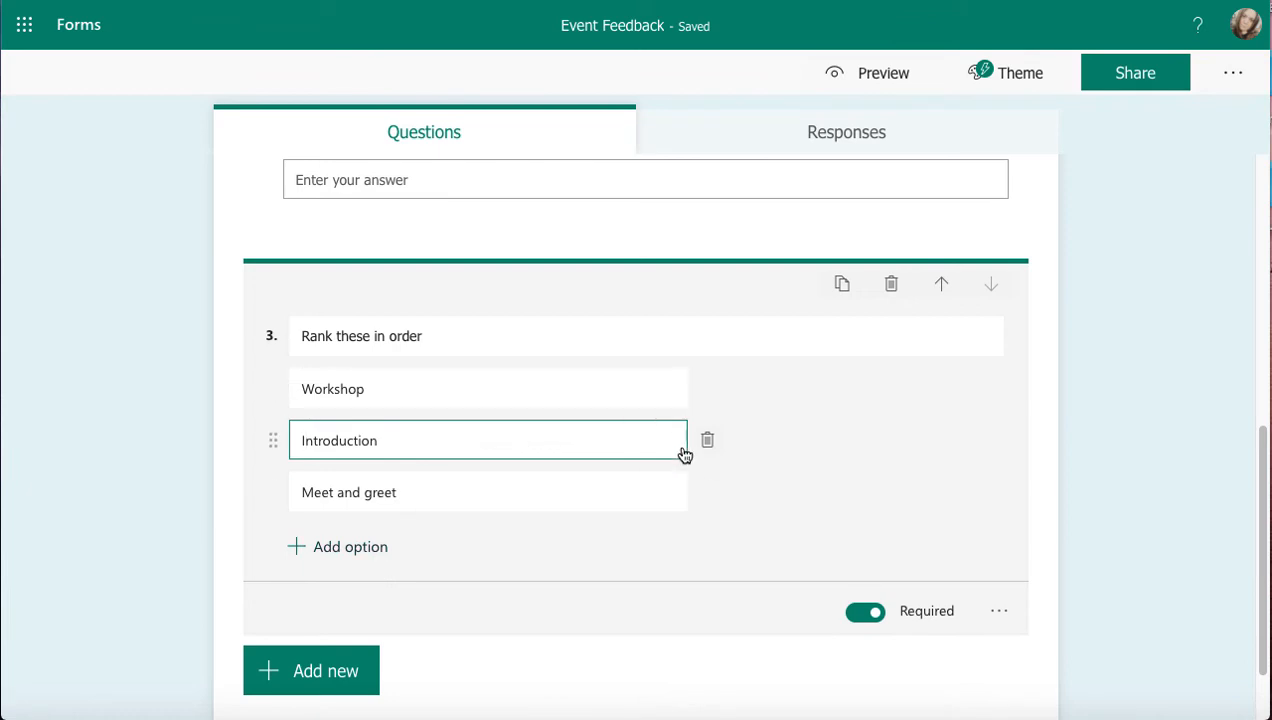
mouse_move(708, 440)
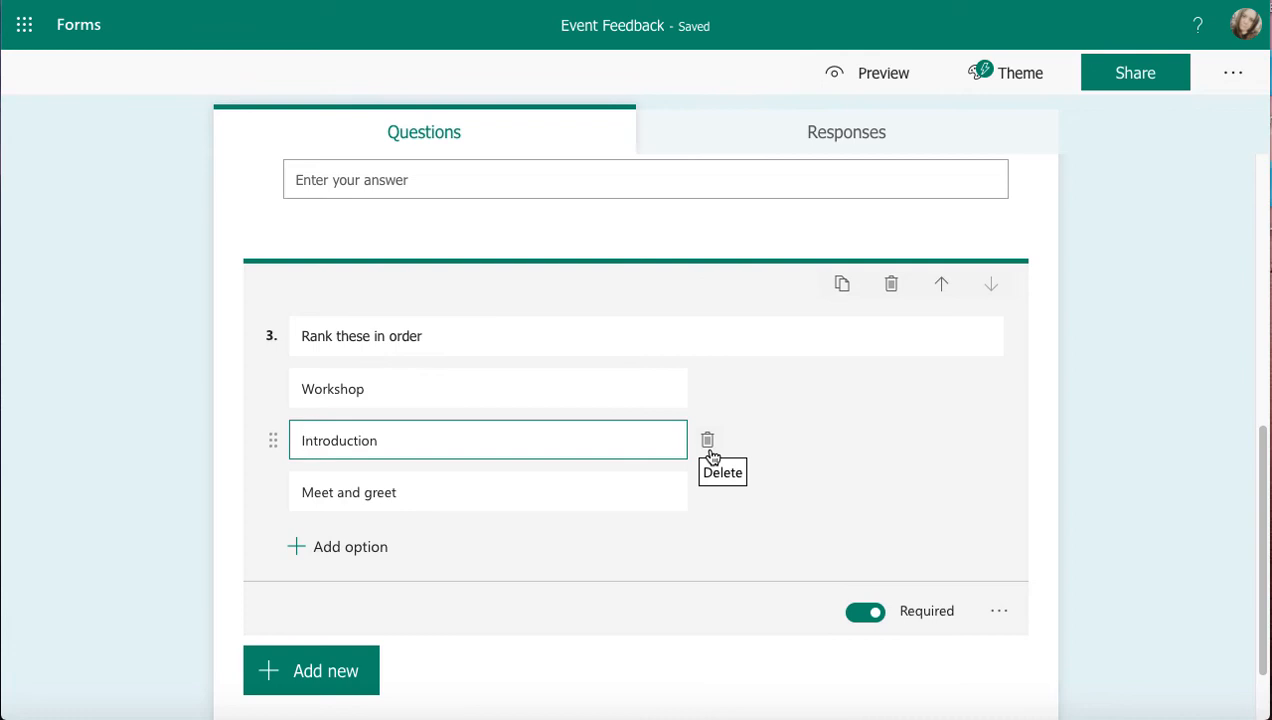
mouse_move(617, 448)
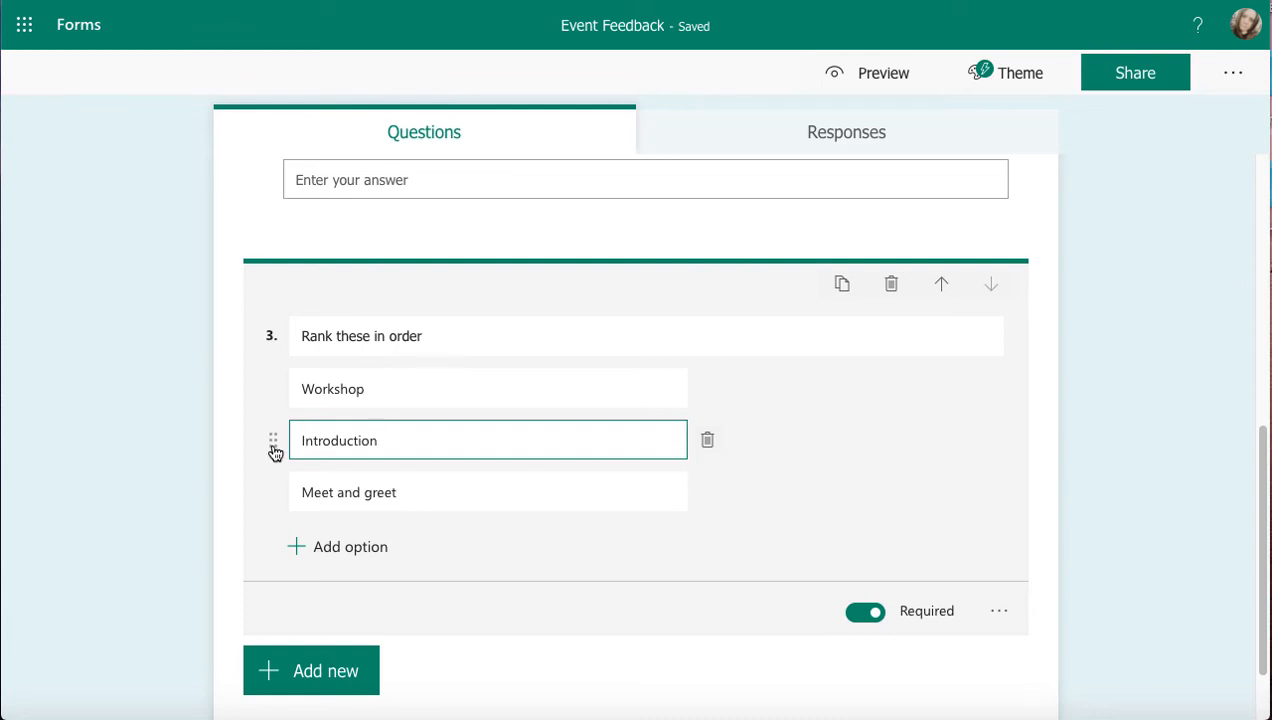
Step: Drag Introduction above Workshop, giving the order Introduction, Workshop, Meet and greet
drag(273, 440, 273, 389)
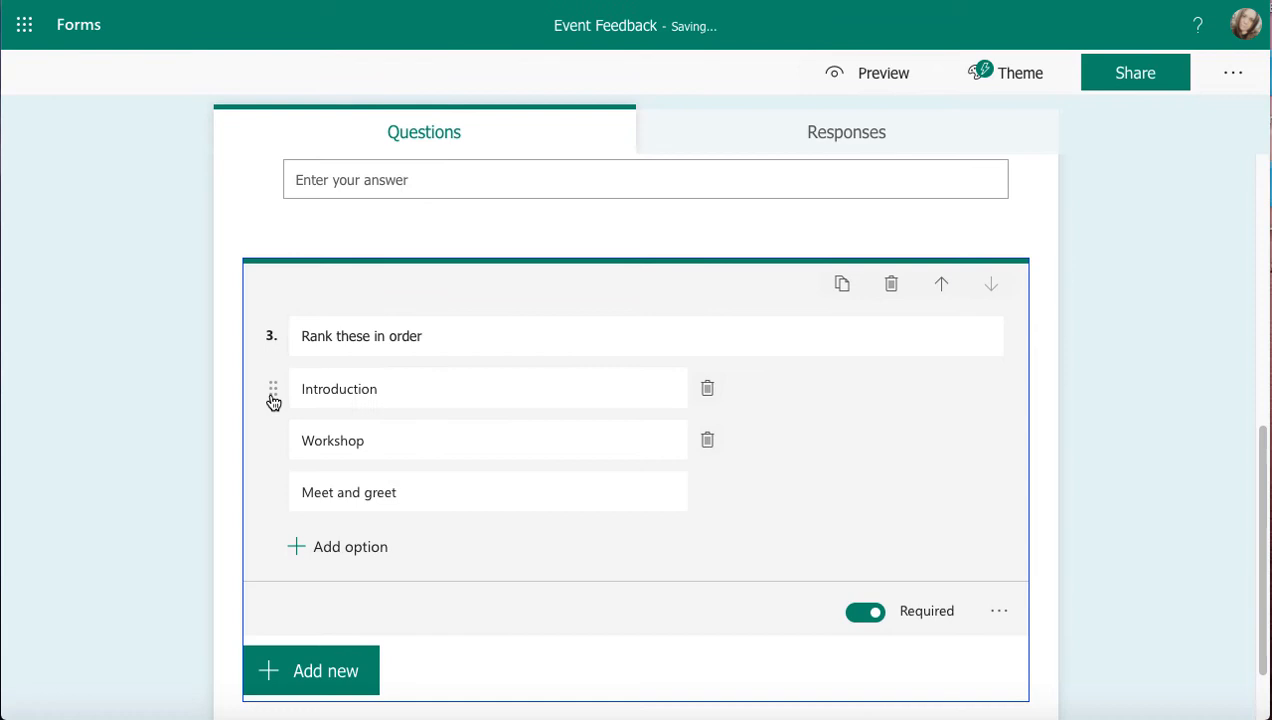
click(488, 388)
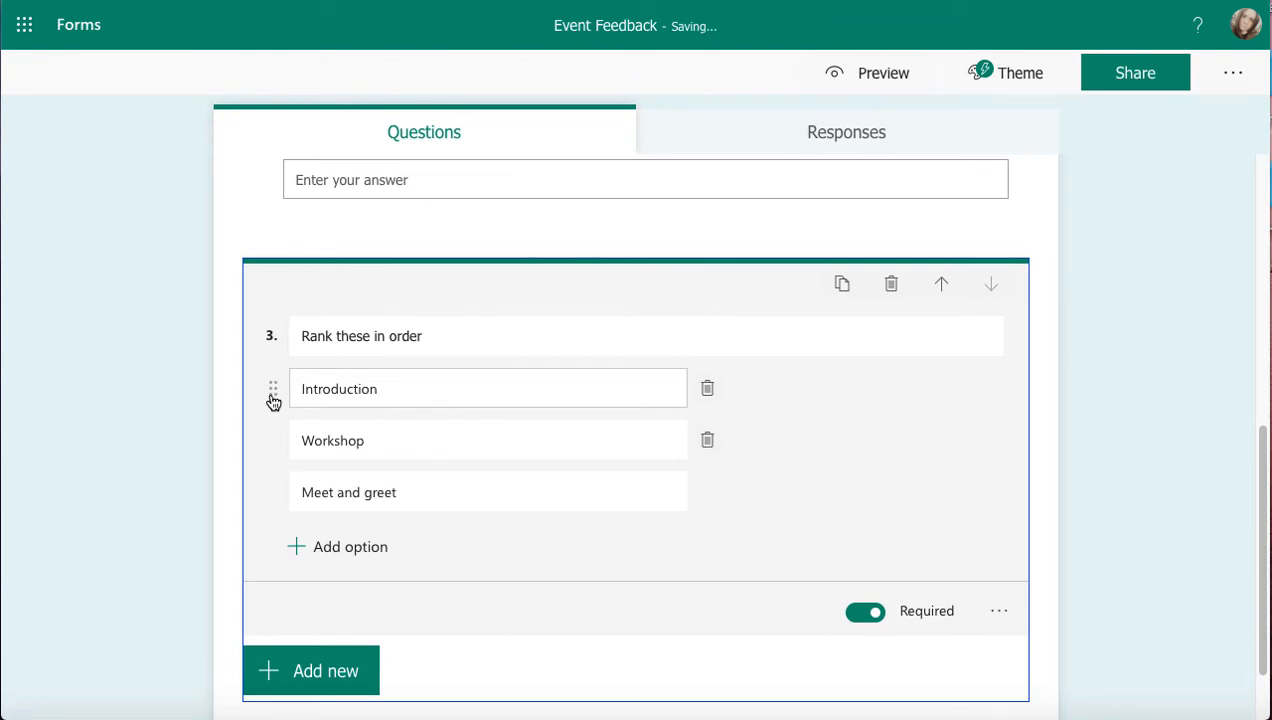
mouse_move(849, 318)
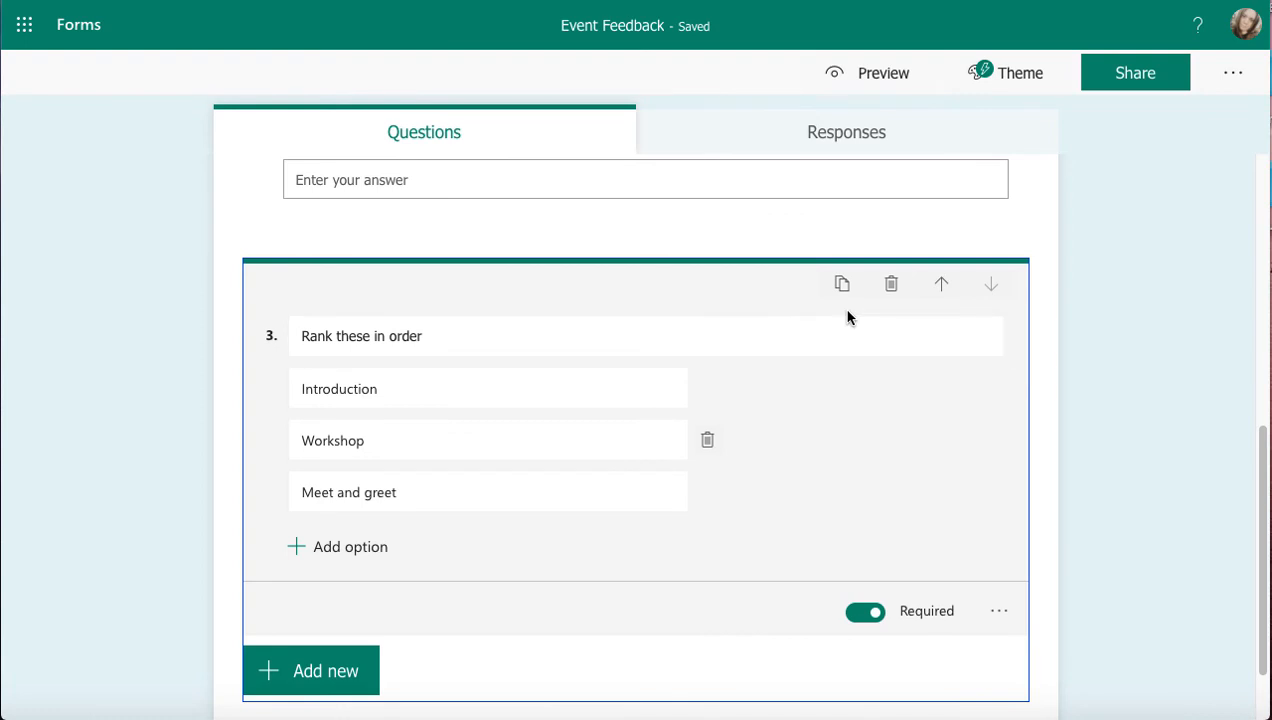
mouse_move(843, 284)
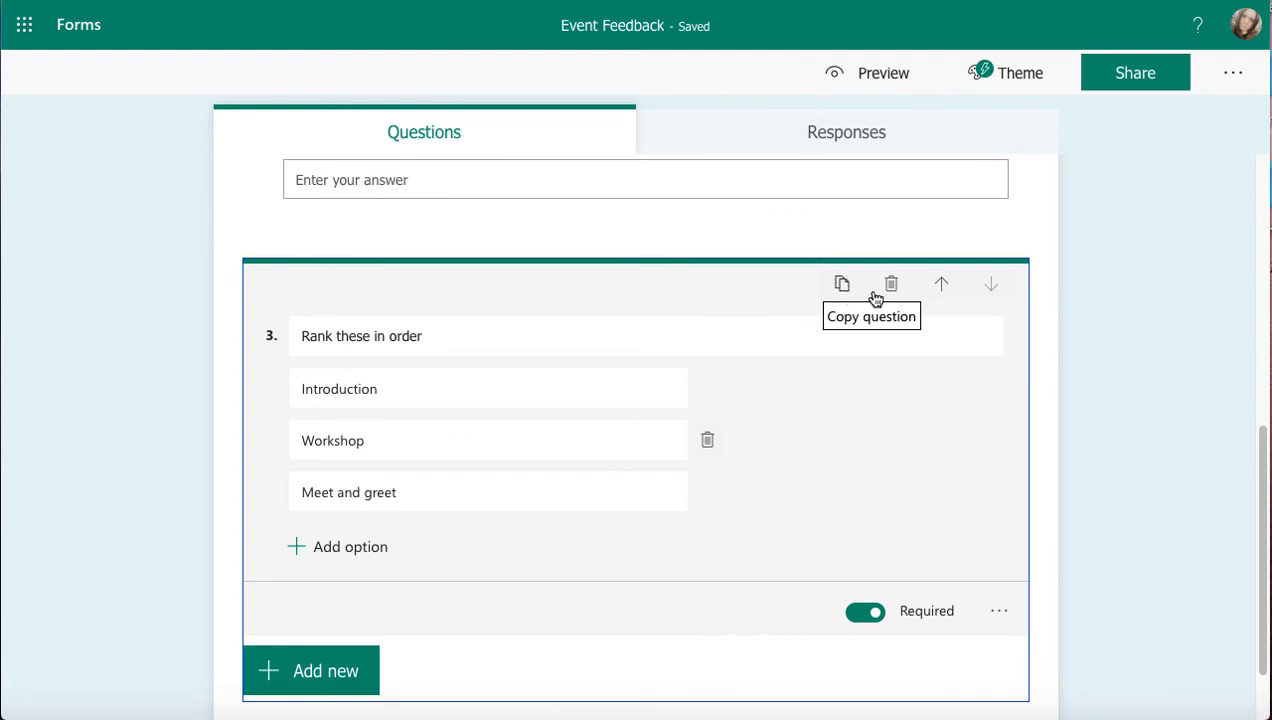
mouse_move(941, 285)
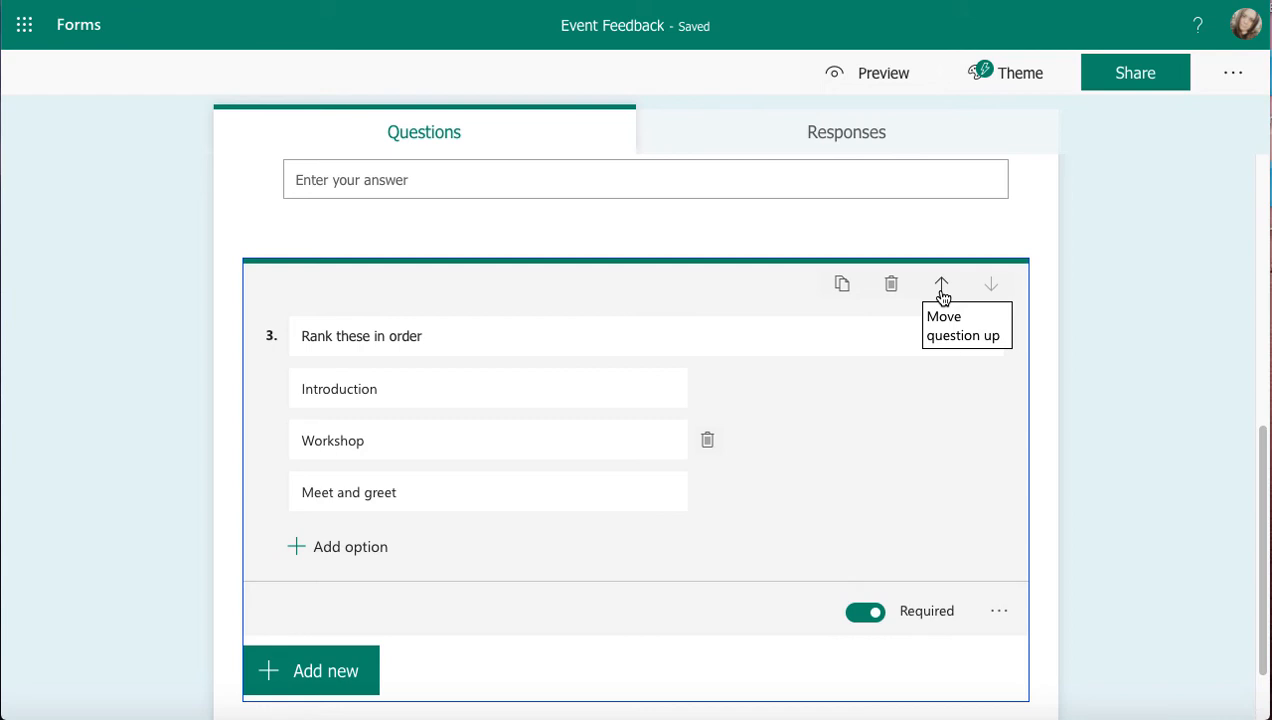
mouse_move(862, 628)
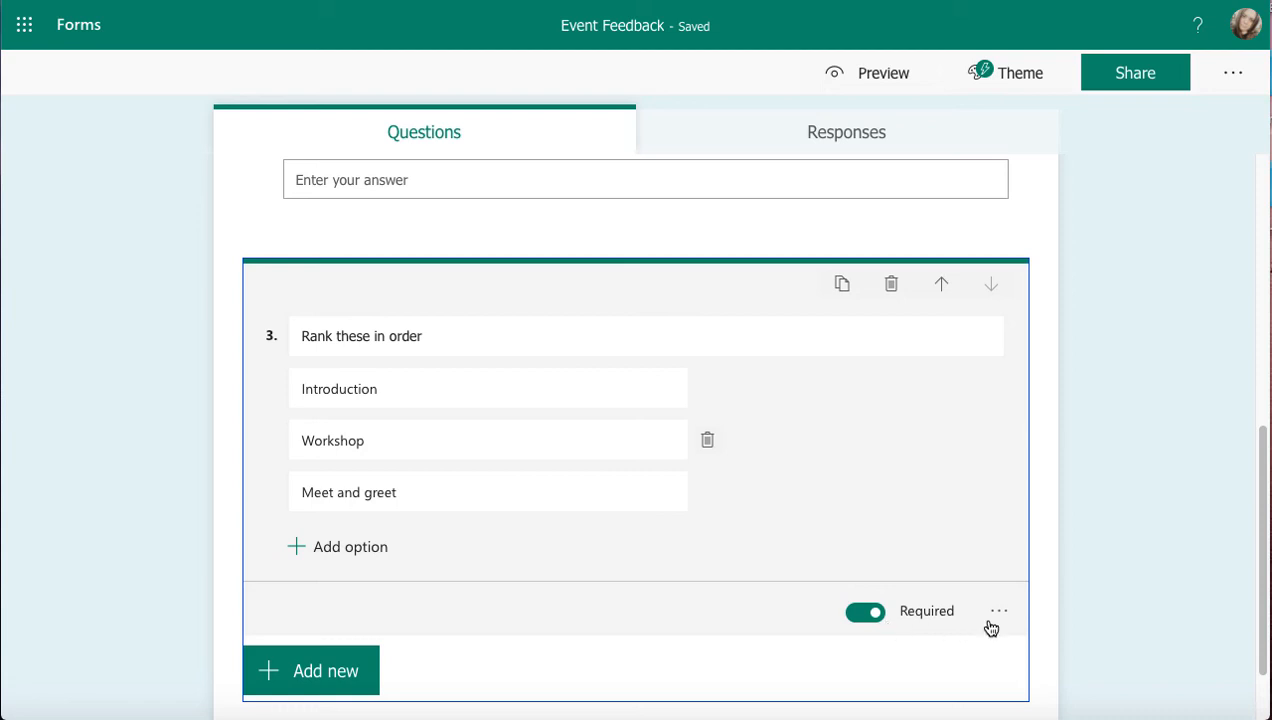
Step: Open the ranking question's More settings menu for subtitle and branching options
click(999, 611)
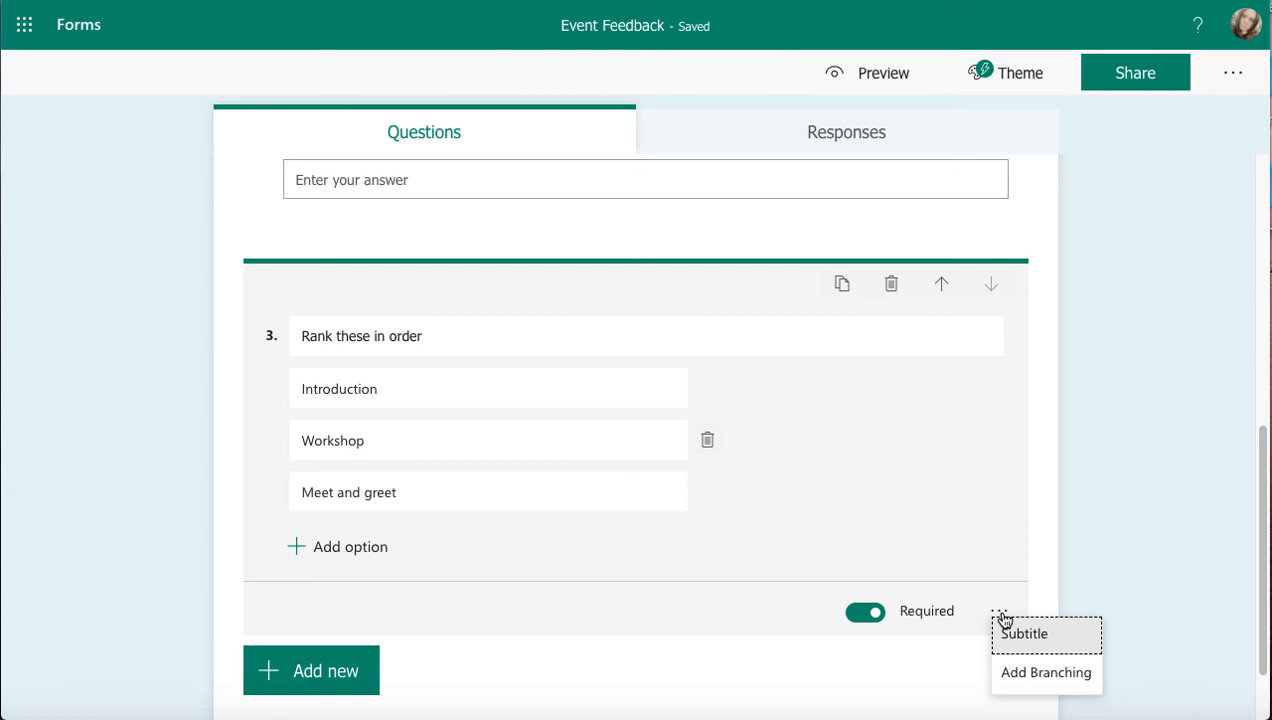
mouse_move(877, 693)
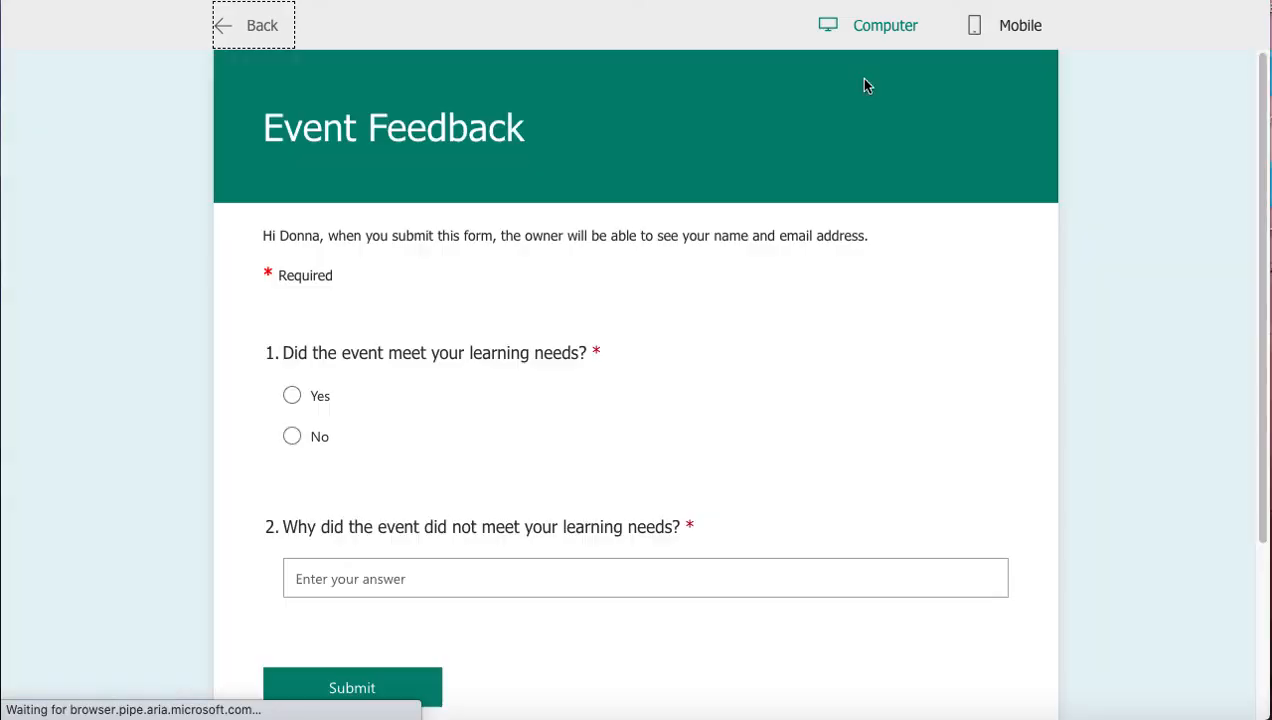
Step: In preview, move Introduction down the ranking on question 3
scroll(down, 3)
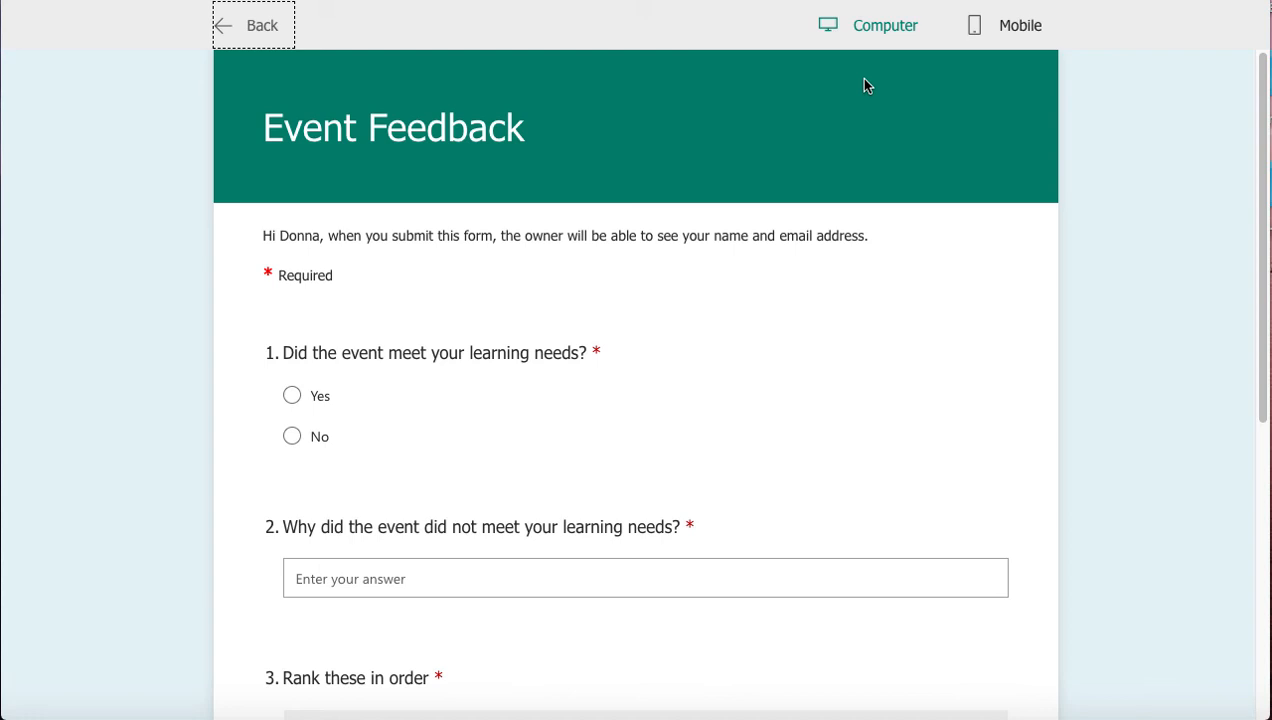
mouse_move(1262, 220)
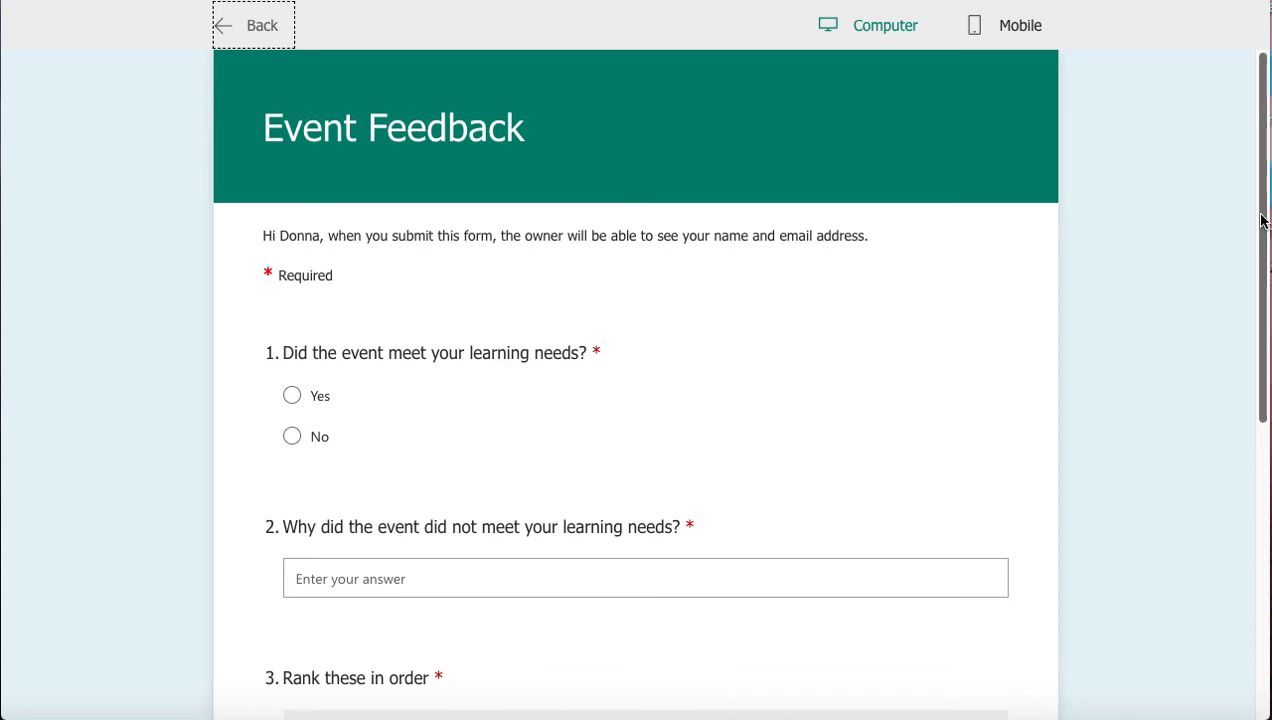
scroll(down, 3)
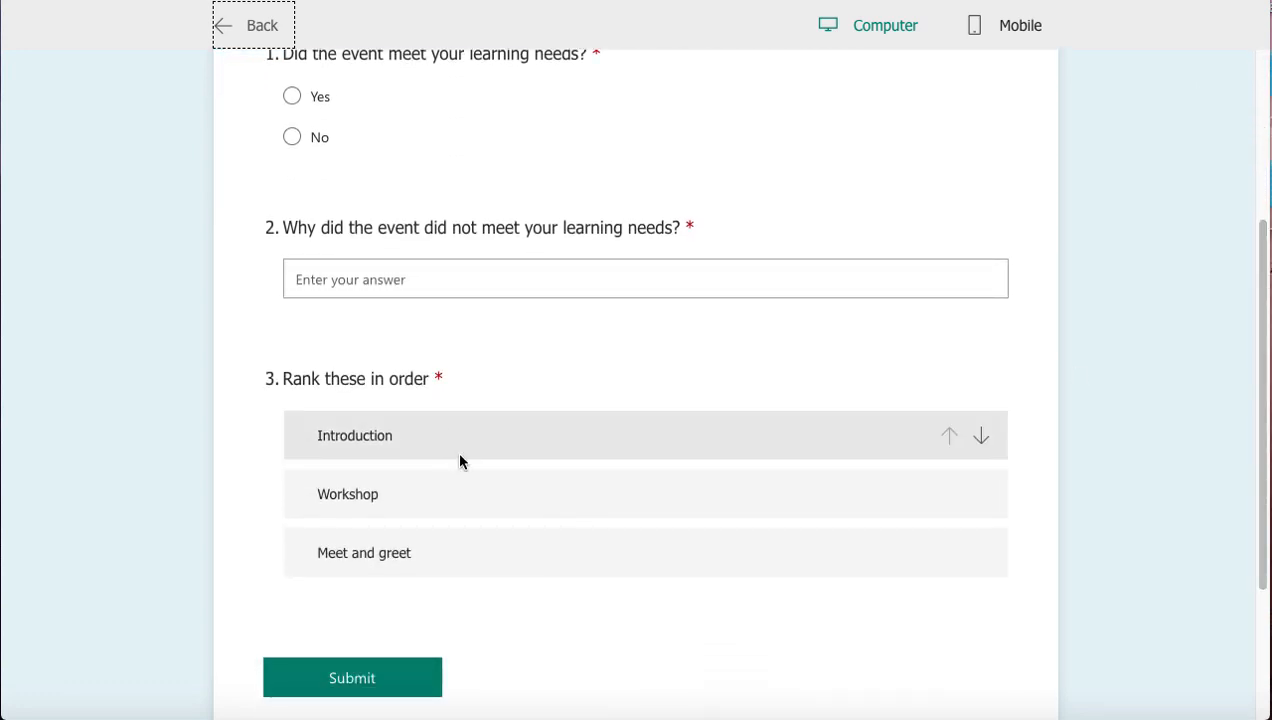
mouse_move(680, 511)
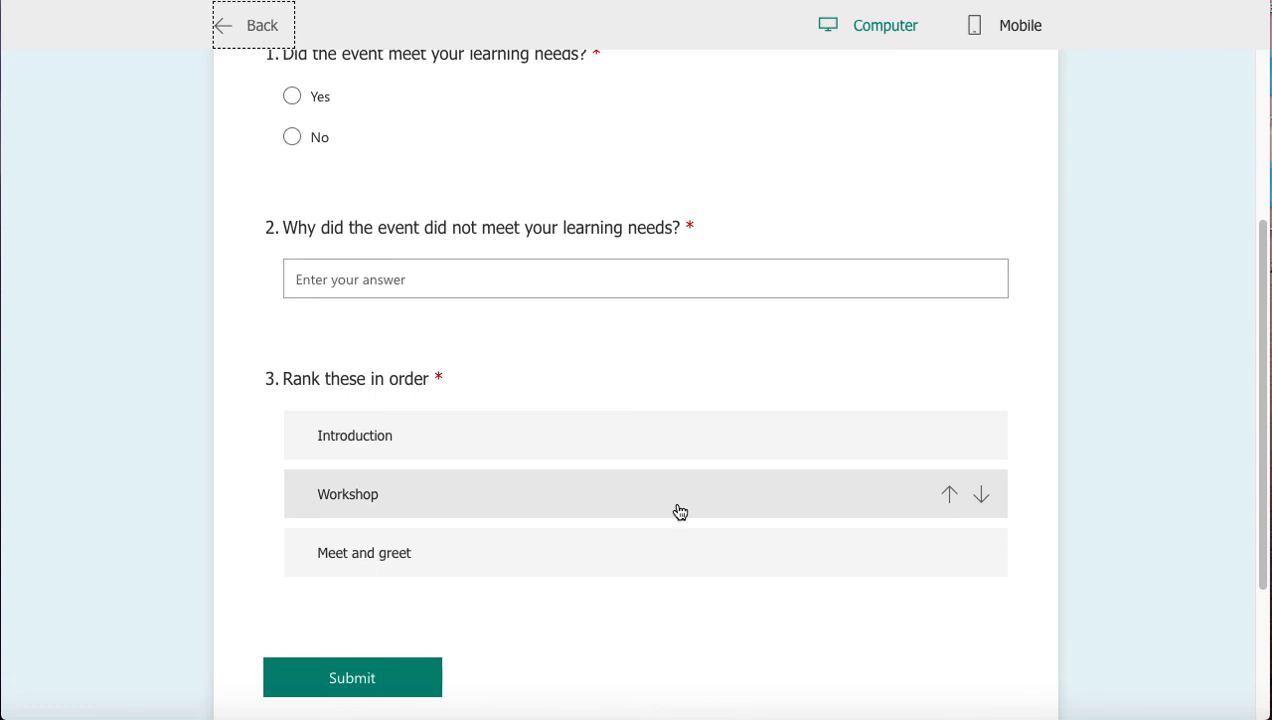
click(981, 494)
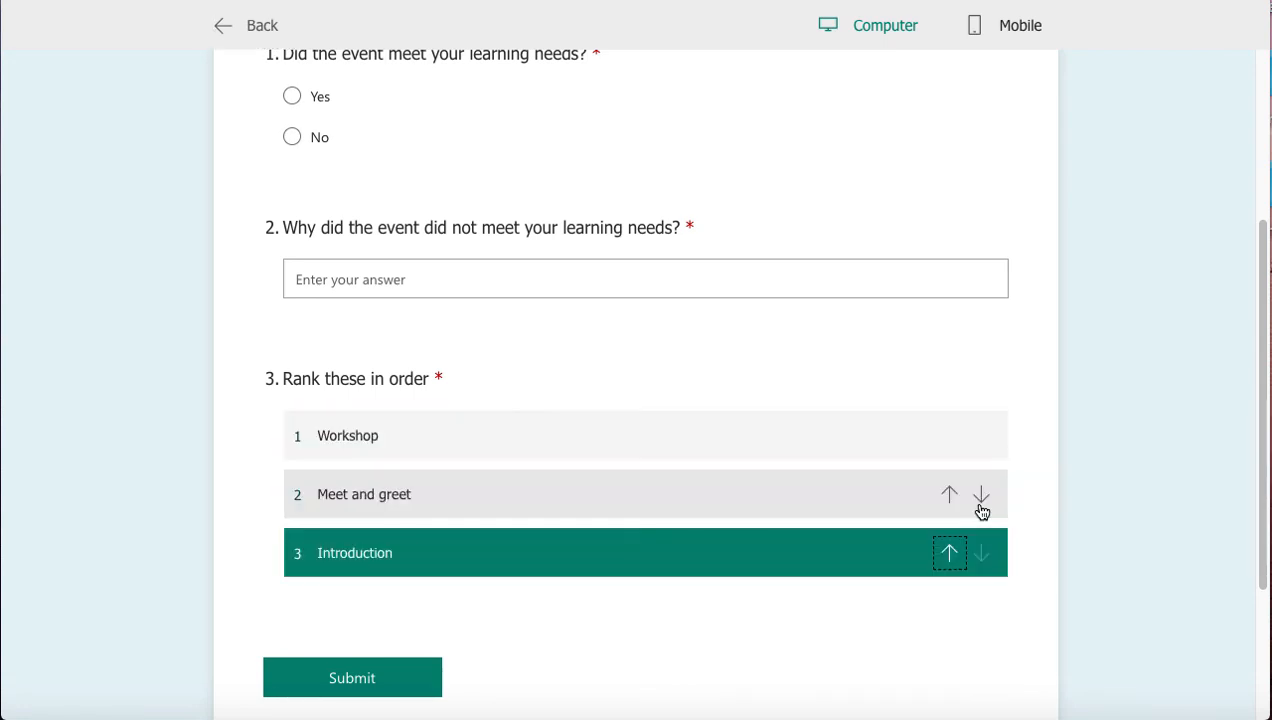